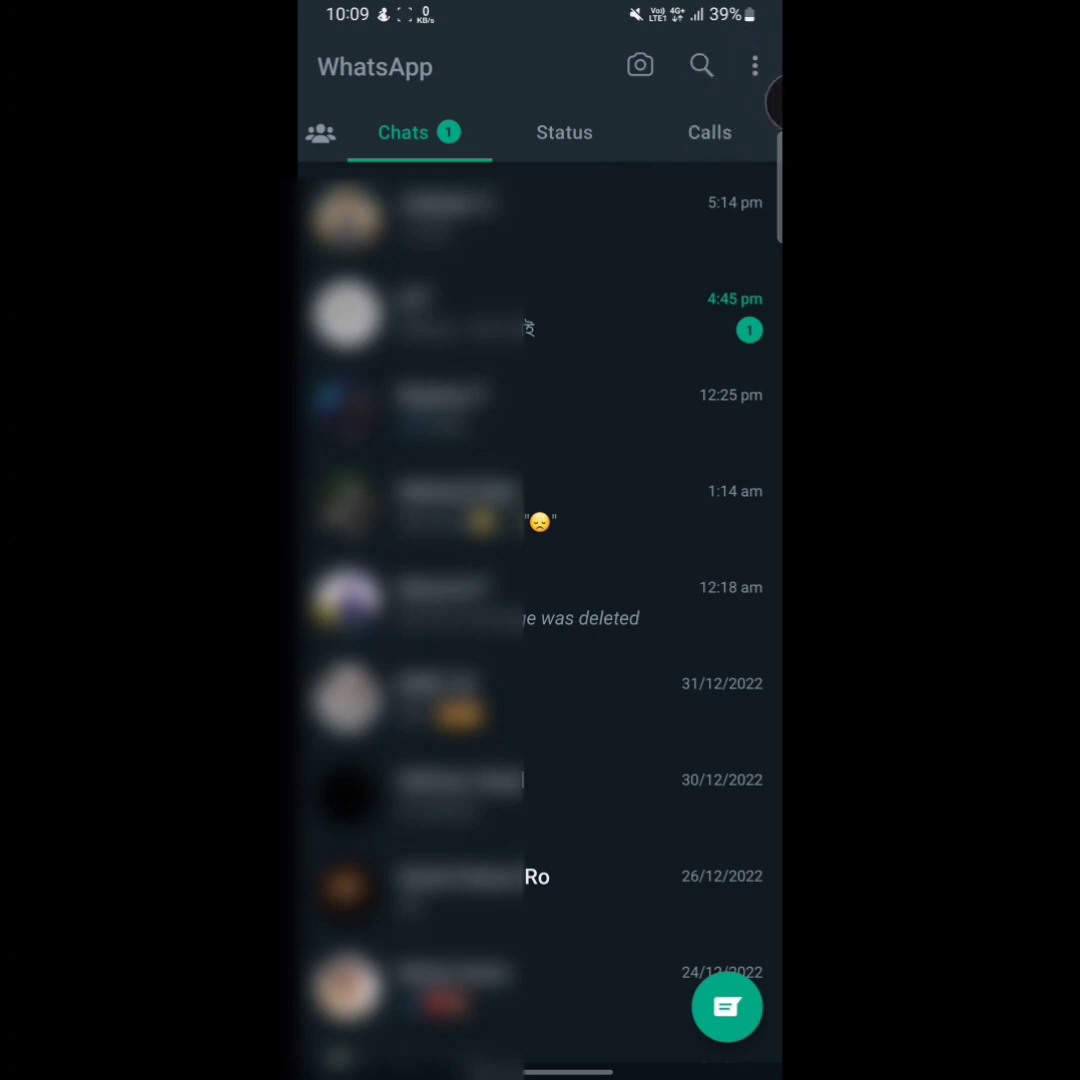
- Navigate from the overflow menu through Settings and Chats to the Chat backup page
{"action": "left_click", "coordinate": [754, 65]}
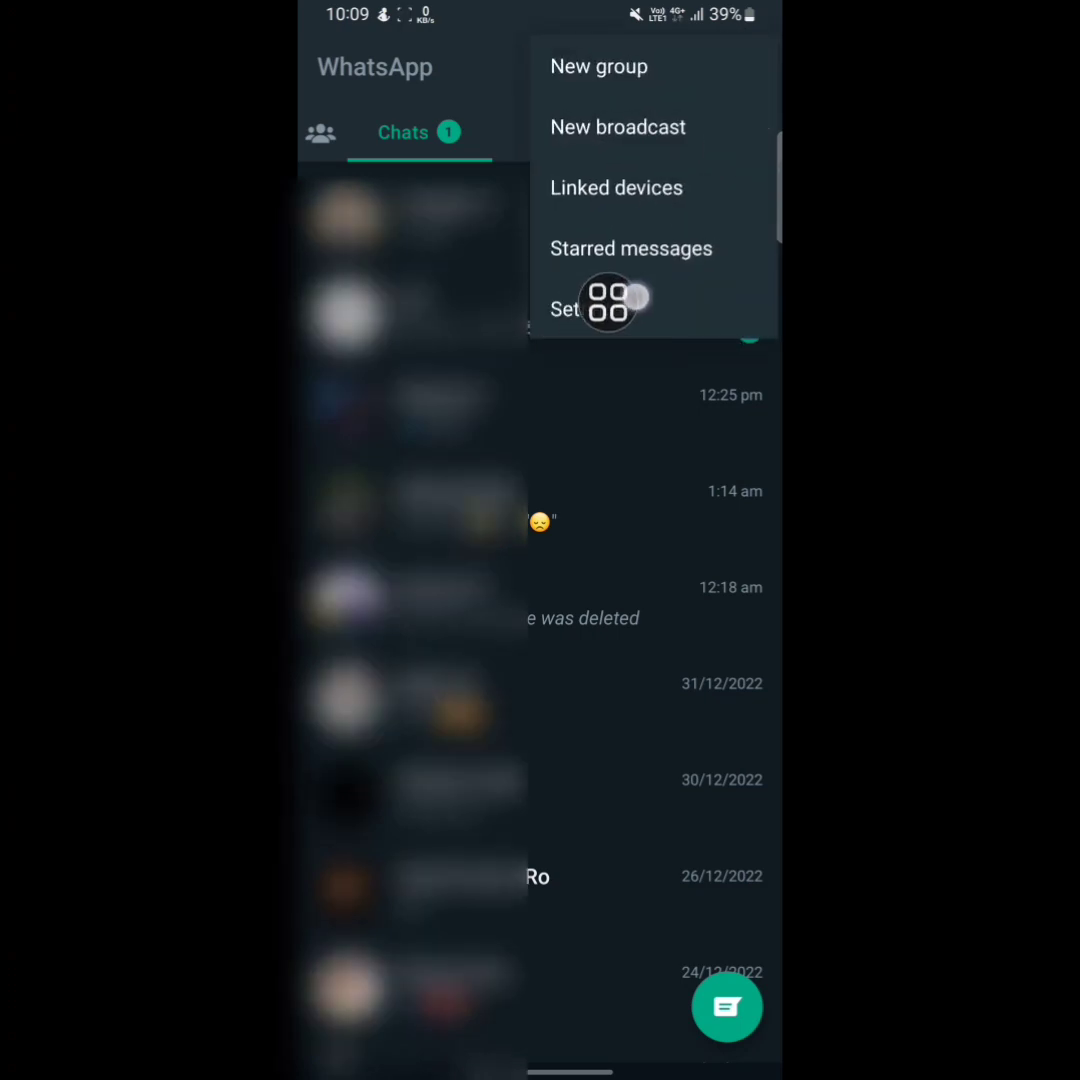
{"action": "left_click", "coordinate": [564, 307]}
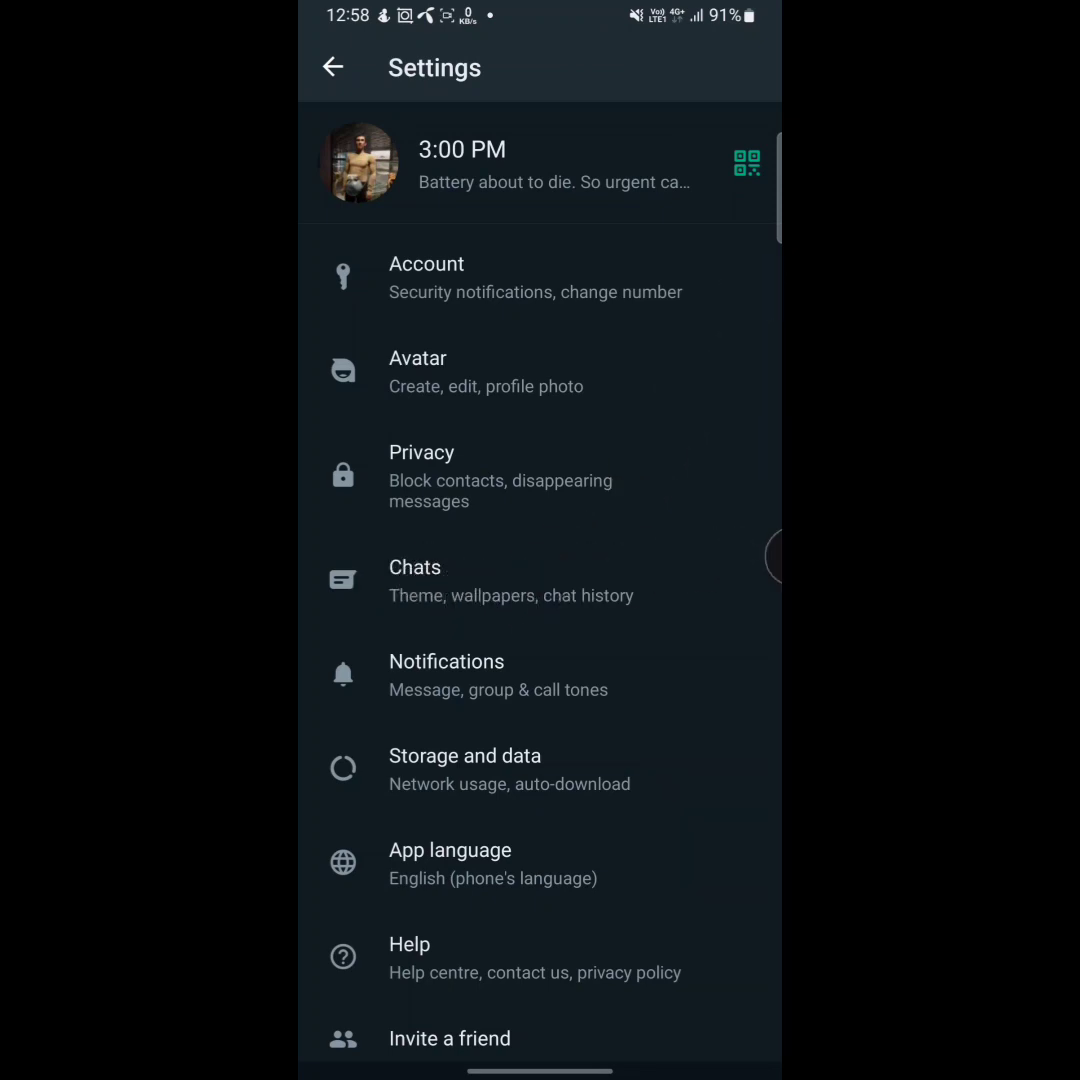
{"action": "left_click", "coordinate": [414, 580]}
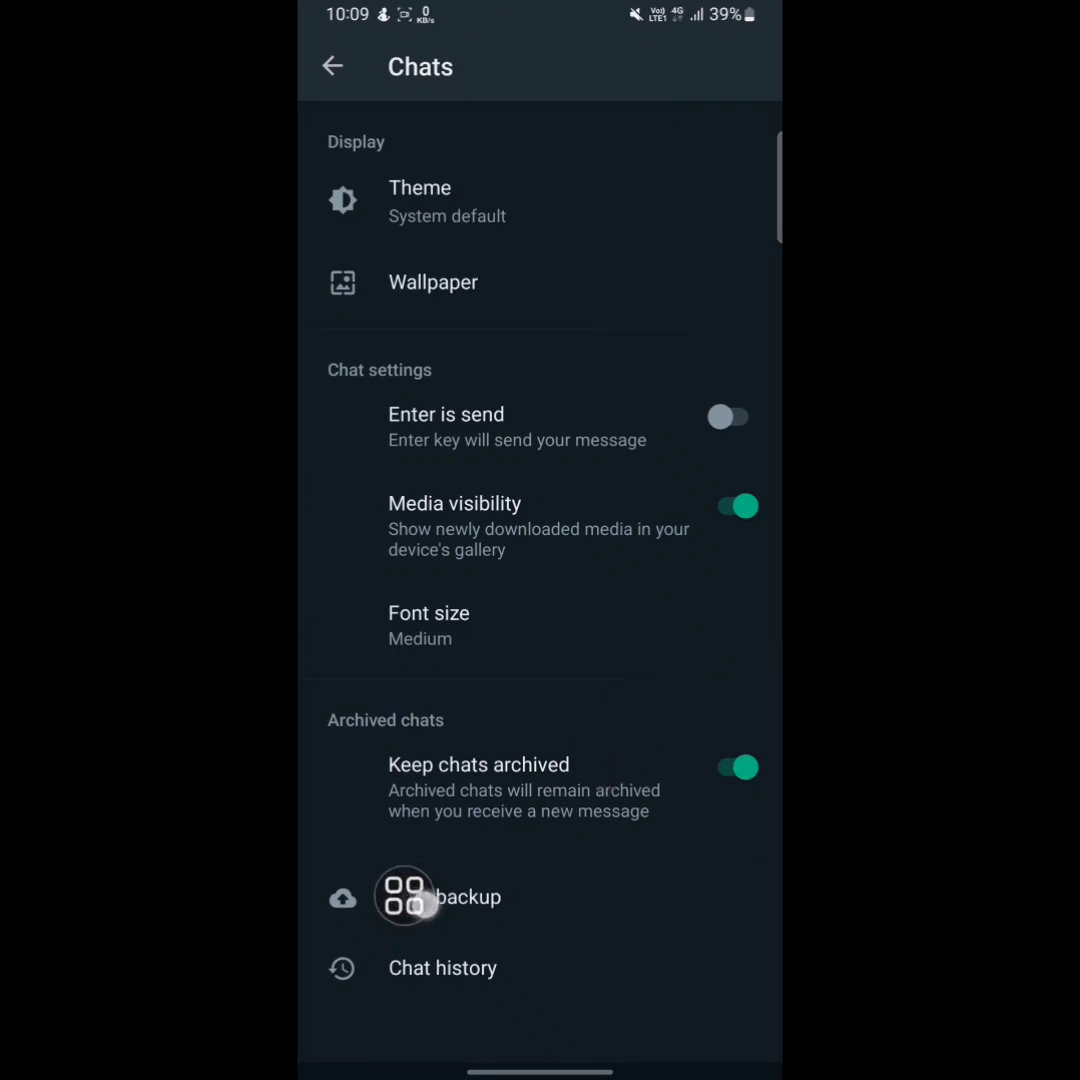
{"action": "left_click", "coordinate": [444, 897]}
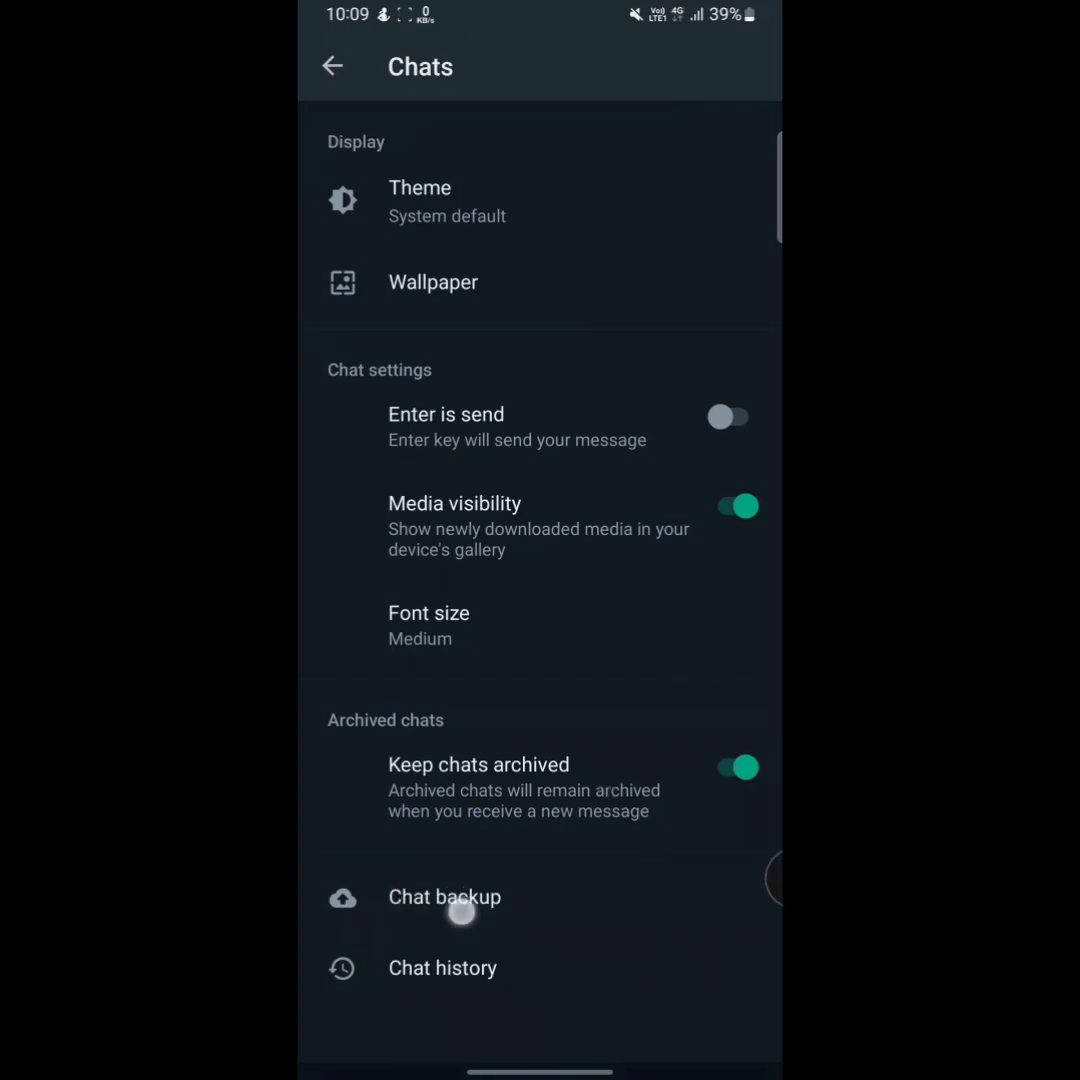
{"action": "left_click", "coordinate": [444, 897]}
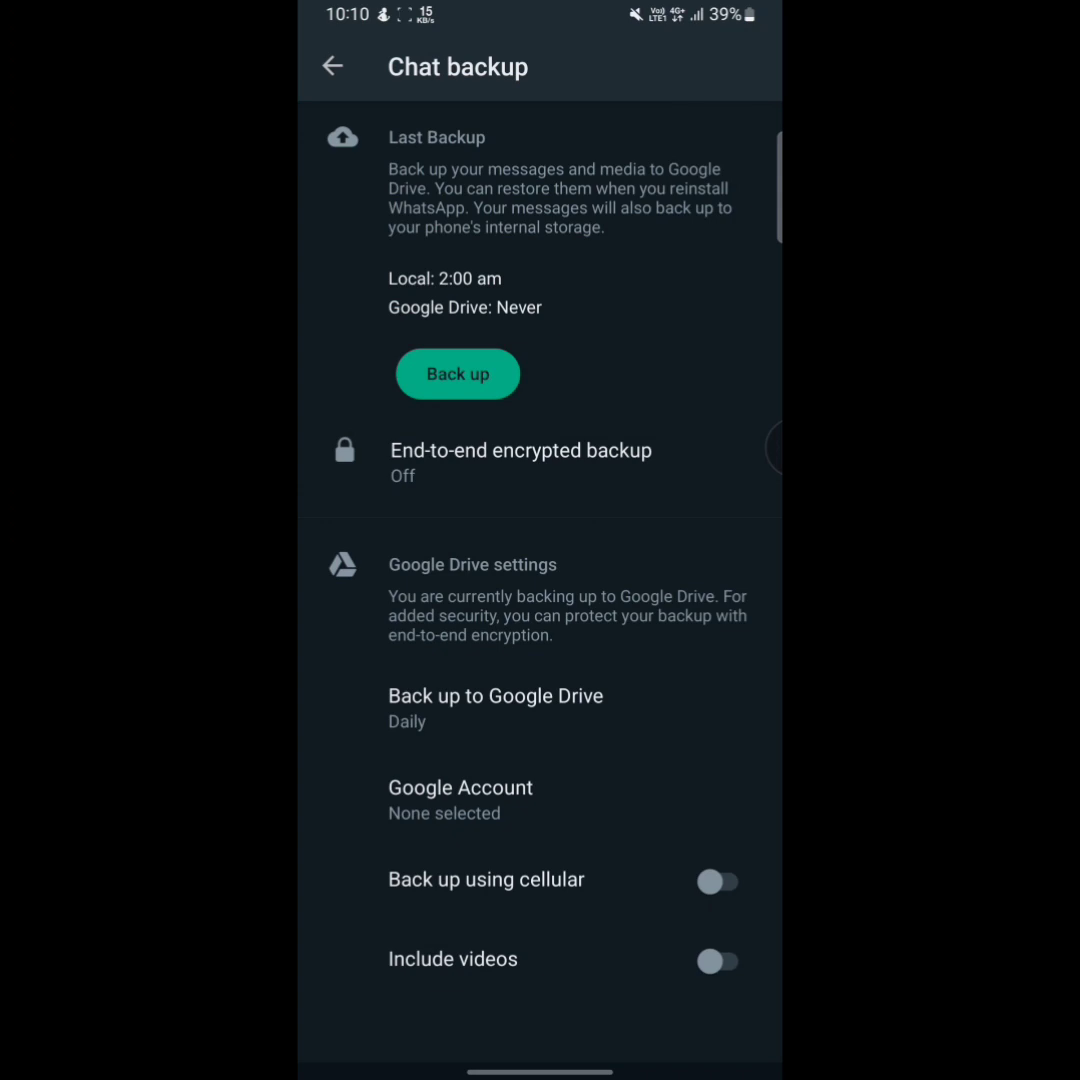
- Start end-to-end encrypted backup setup and choose to protect it with a password
{"action": "left_click", "coordinate": [520, 462]}
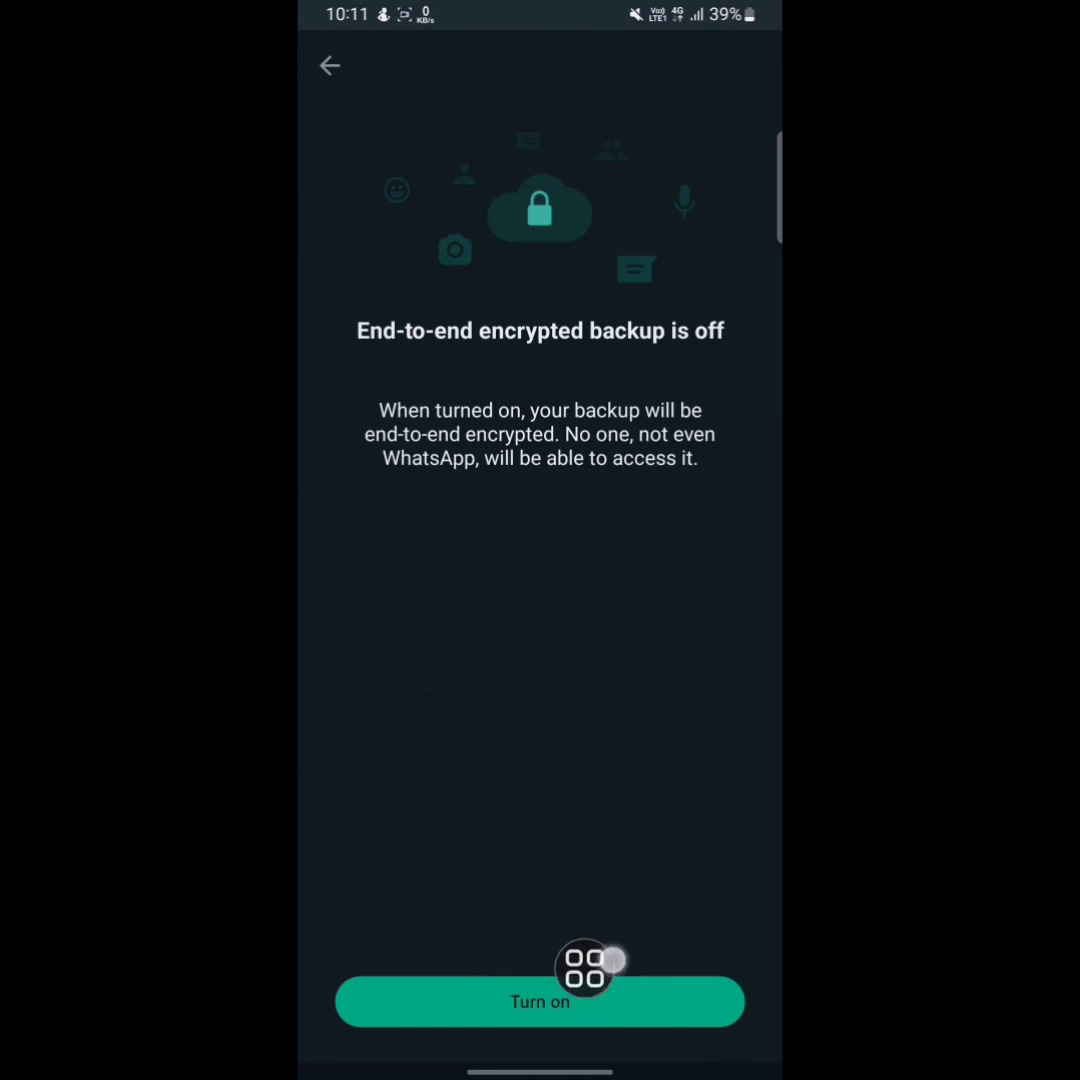
{"action": "left_click", "coordinate": [540, 1001]}
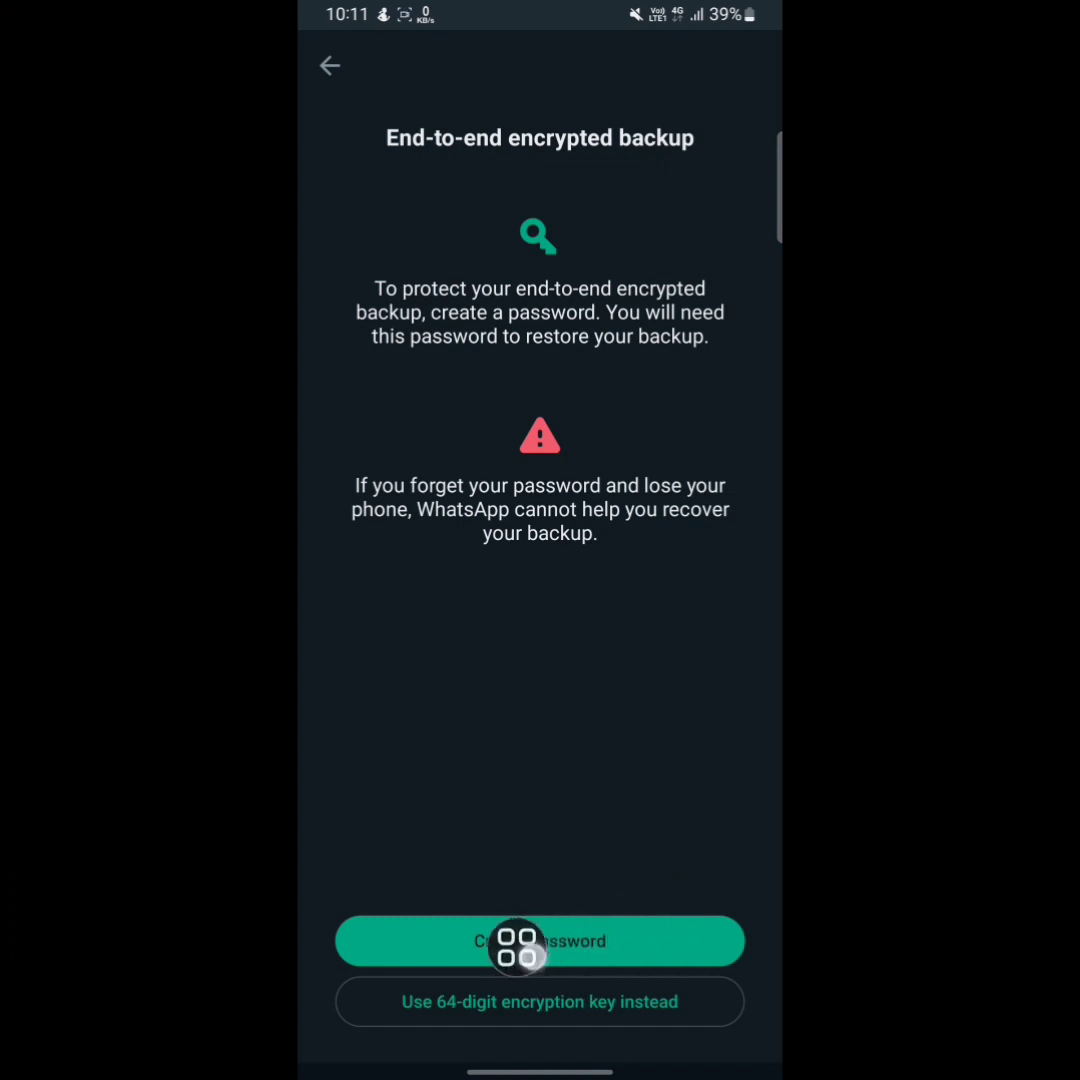
{"action": "left_click", "coordinate": [539, 940]}
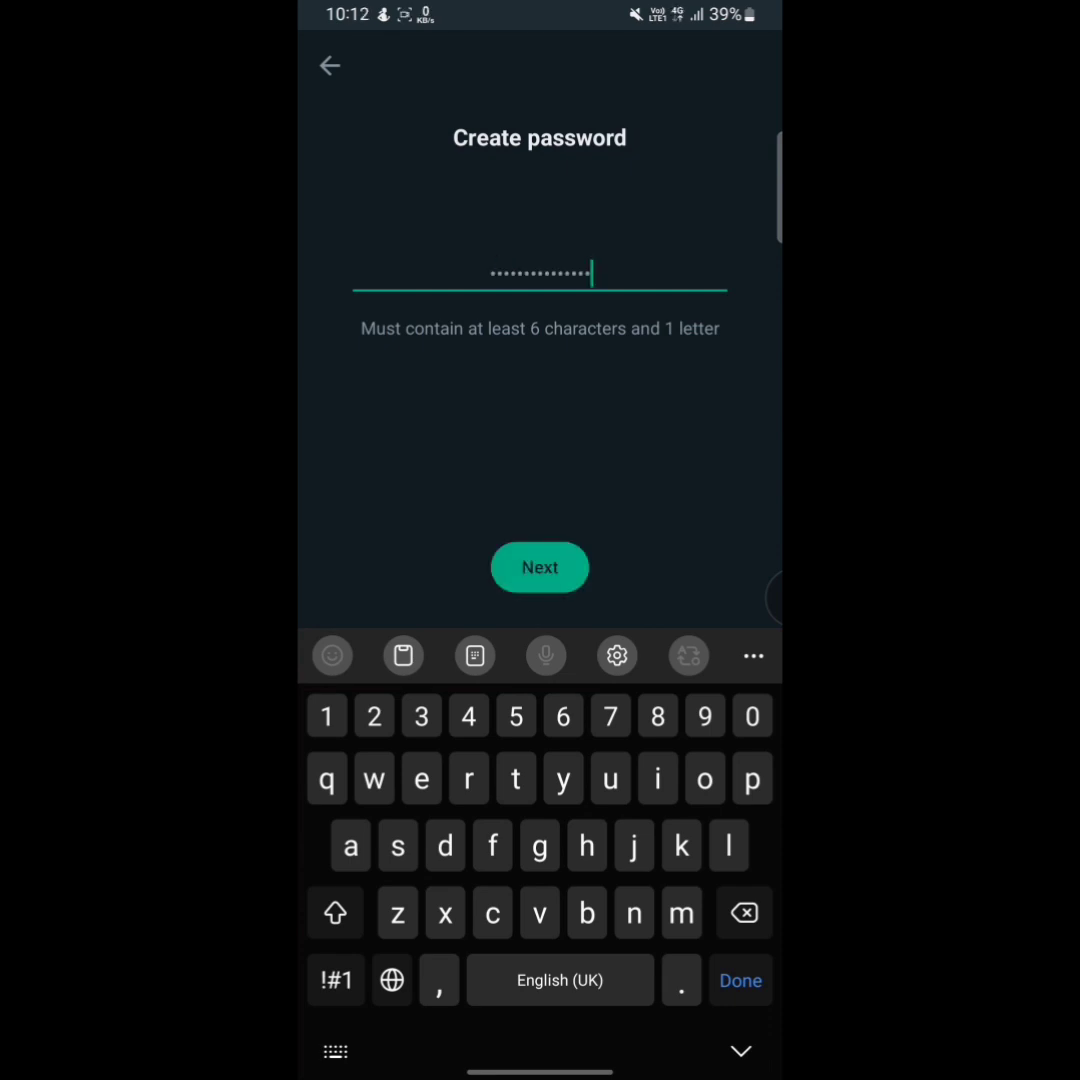
- Retype the password and create the encrypted backup so end-to-end encryption turns on
{"action": "left_click", "coordinate": [539, 567]}
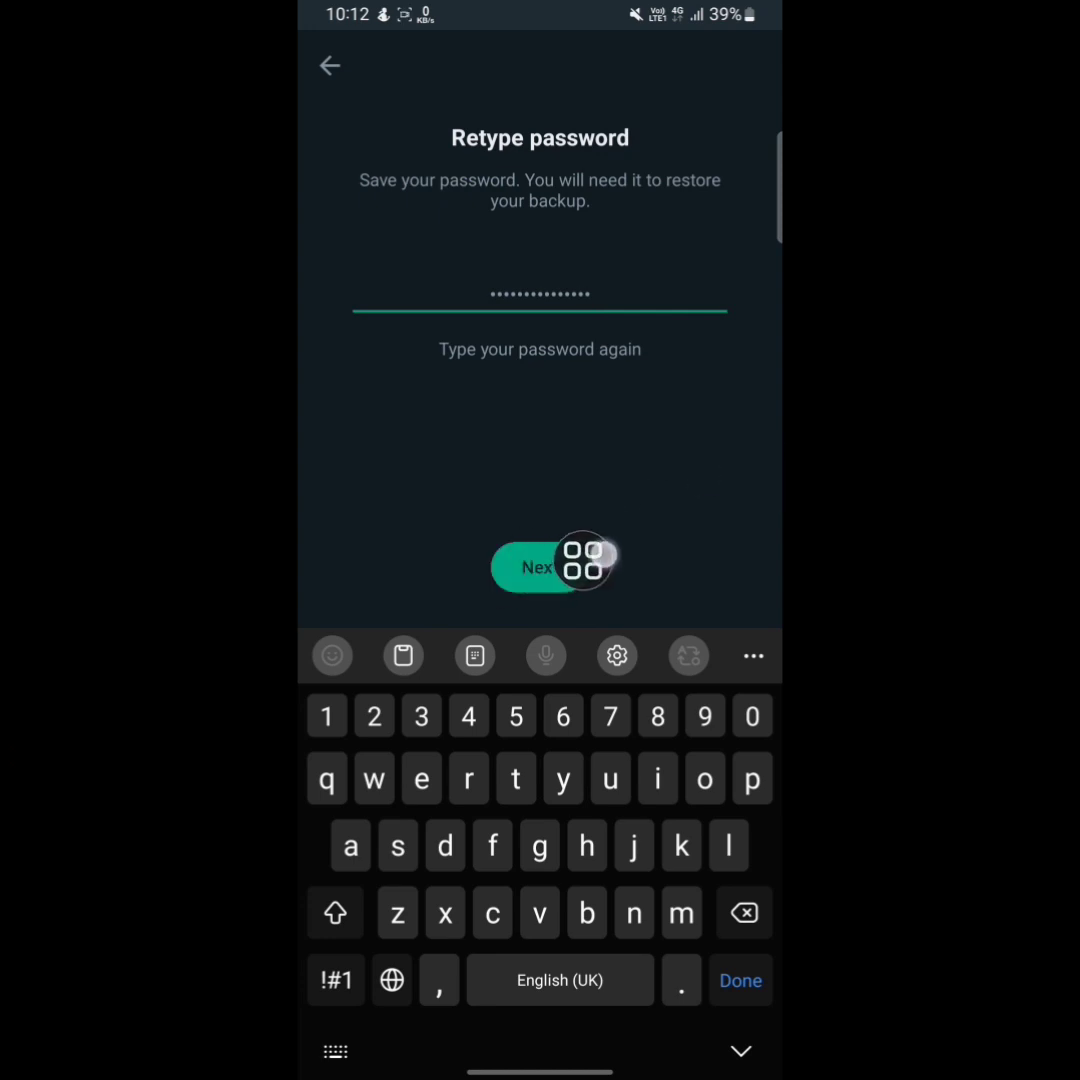
{"action": "left_click", "coordinate": [537, 567]}
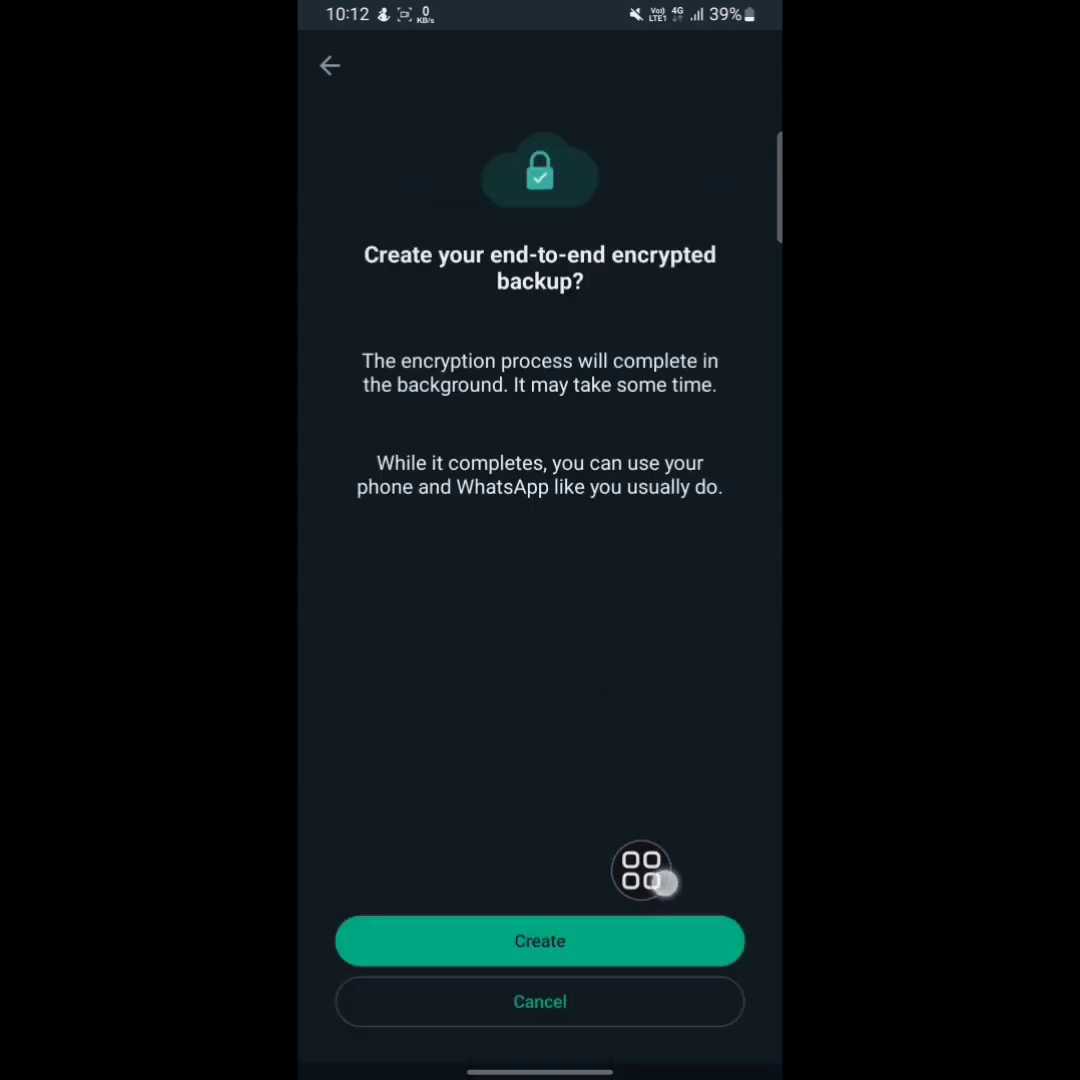
{"action": "left_click", "coordinate": [539, 940]}
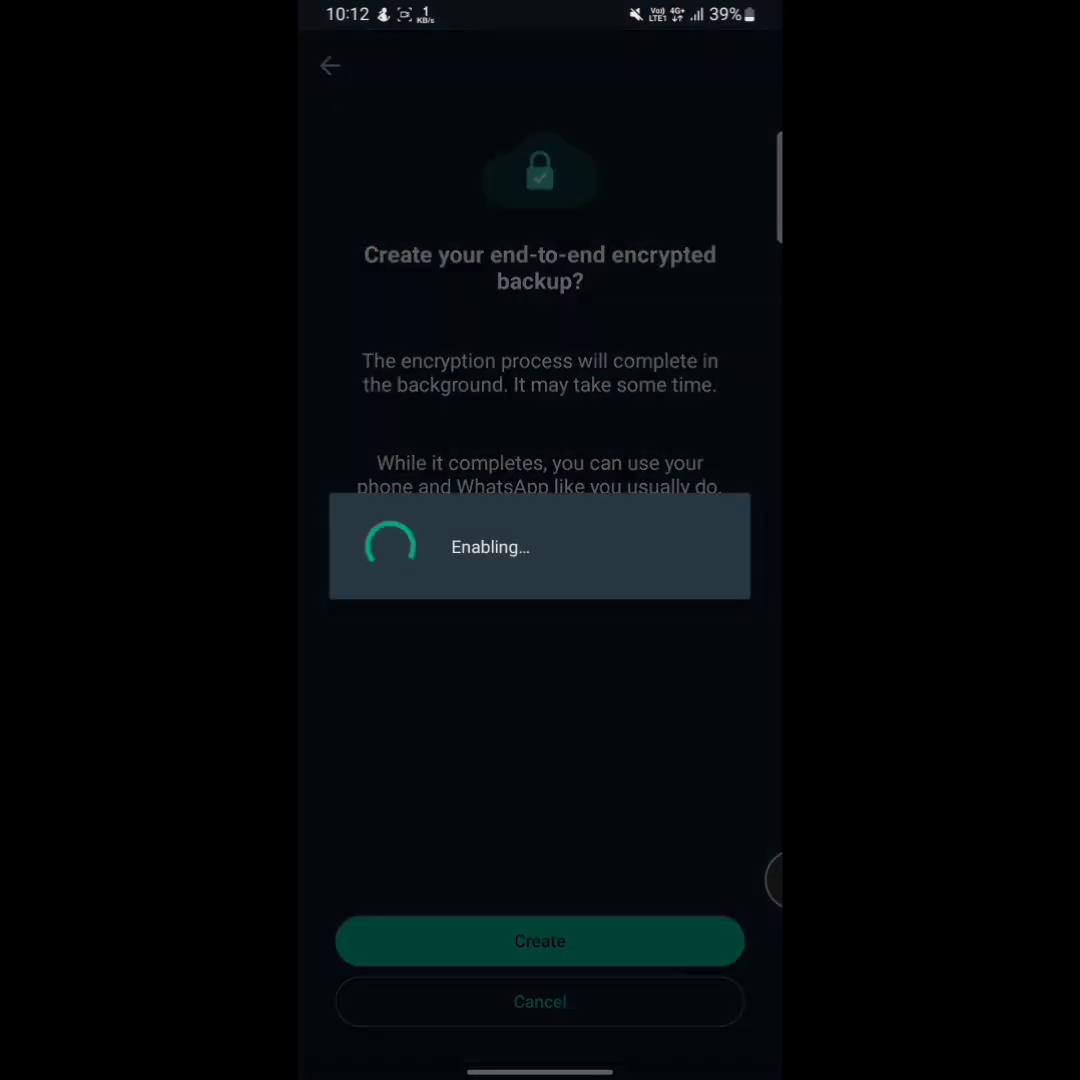
{"action": "left_click", "coordinate": [540, 940]}
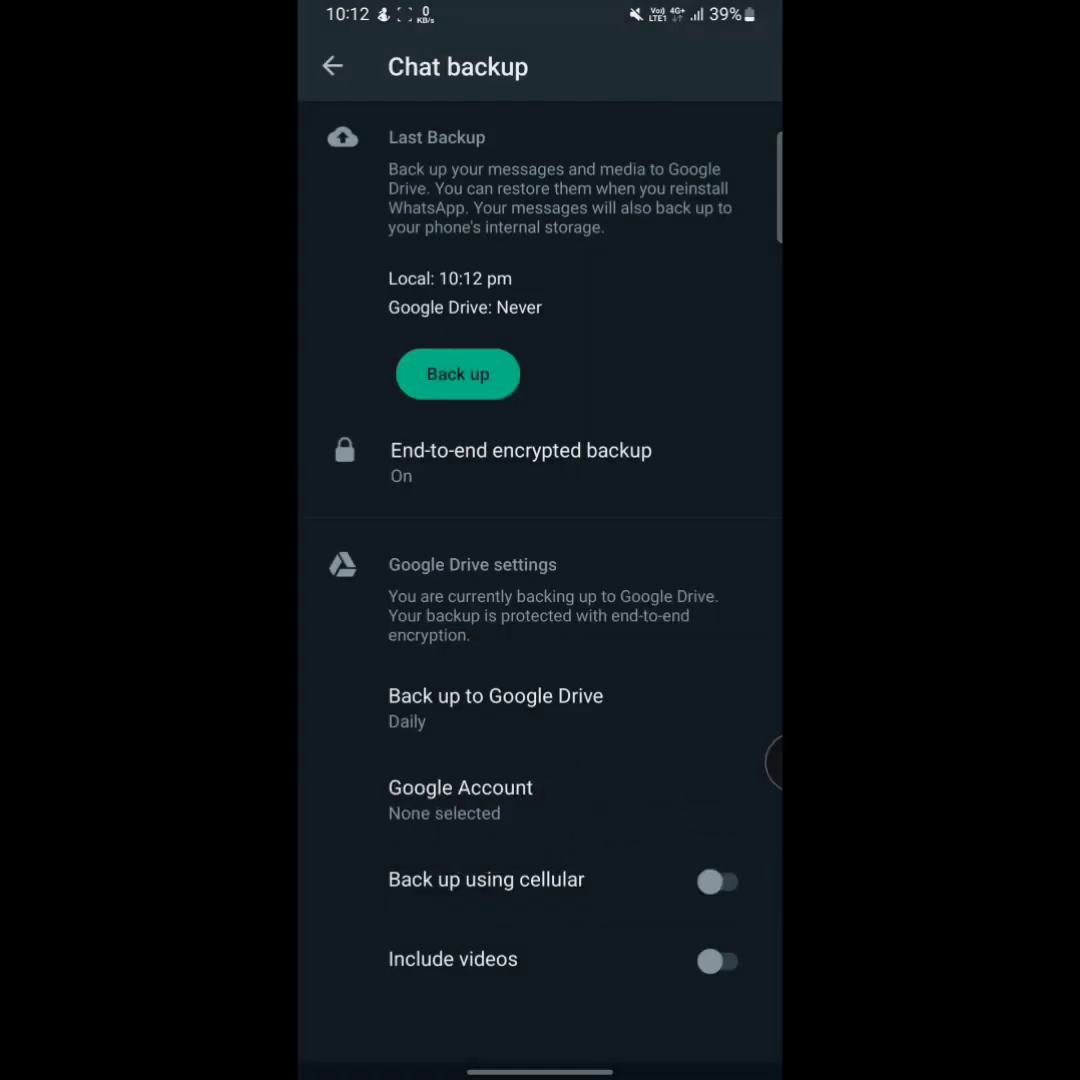
- Pick the existing Gmail account and allow WhatsApp access for Drive backups
{"action": "left_click", "coordinate": [460, 800]}
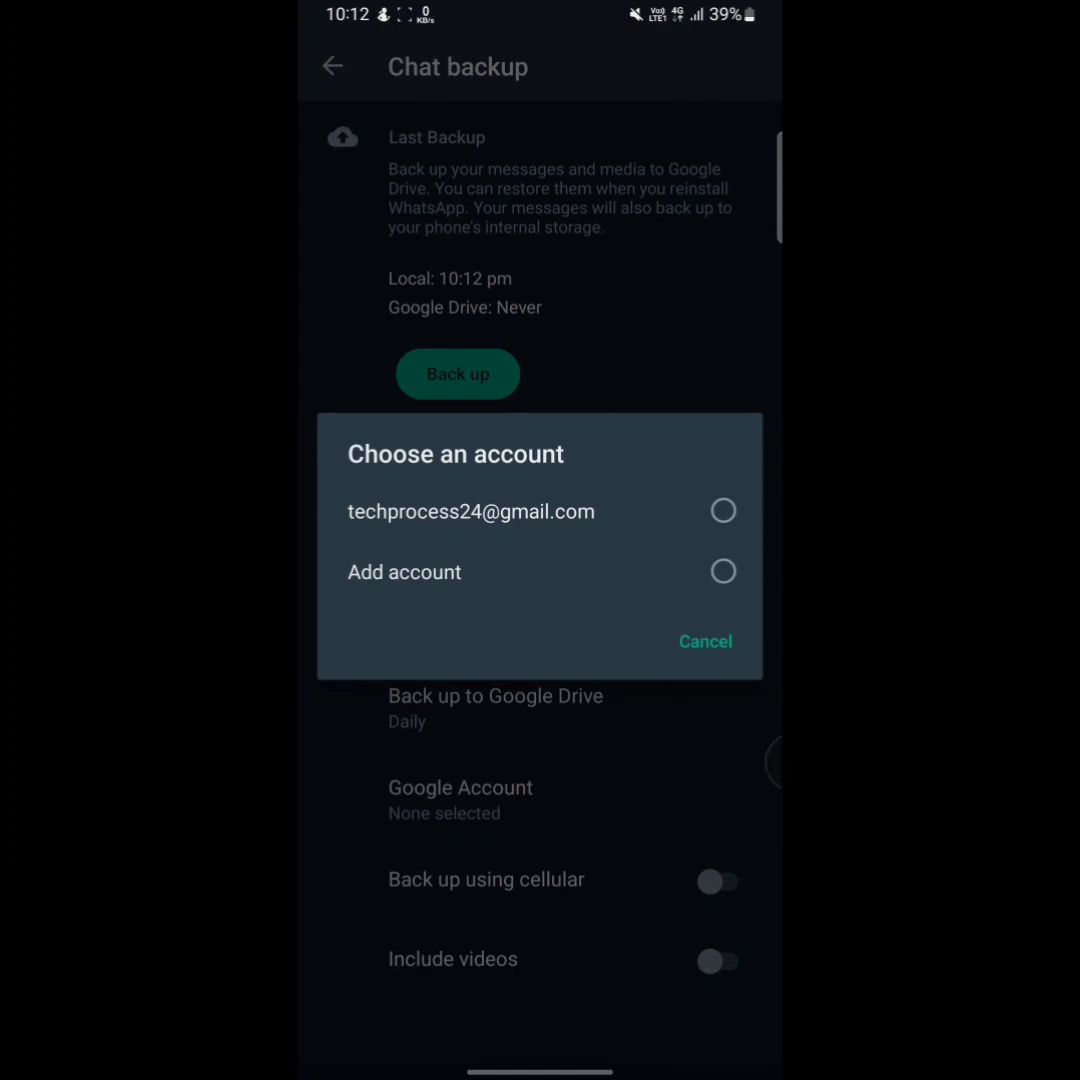
{"action": "left_click", "coordinate": [465, 511]}
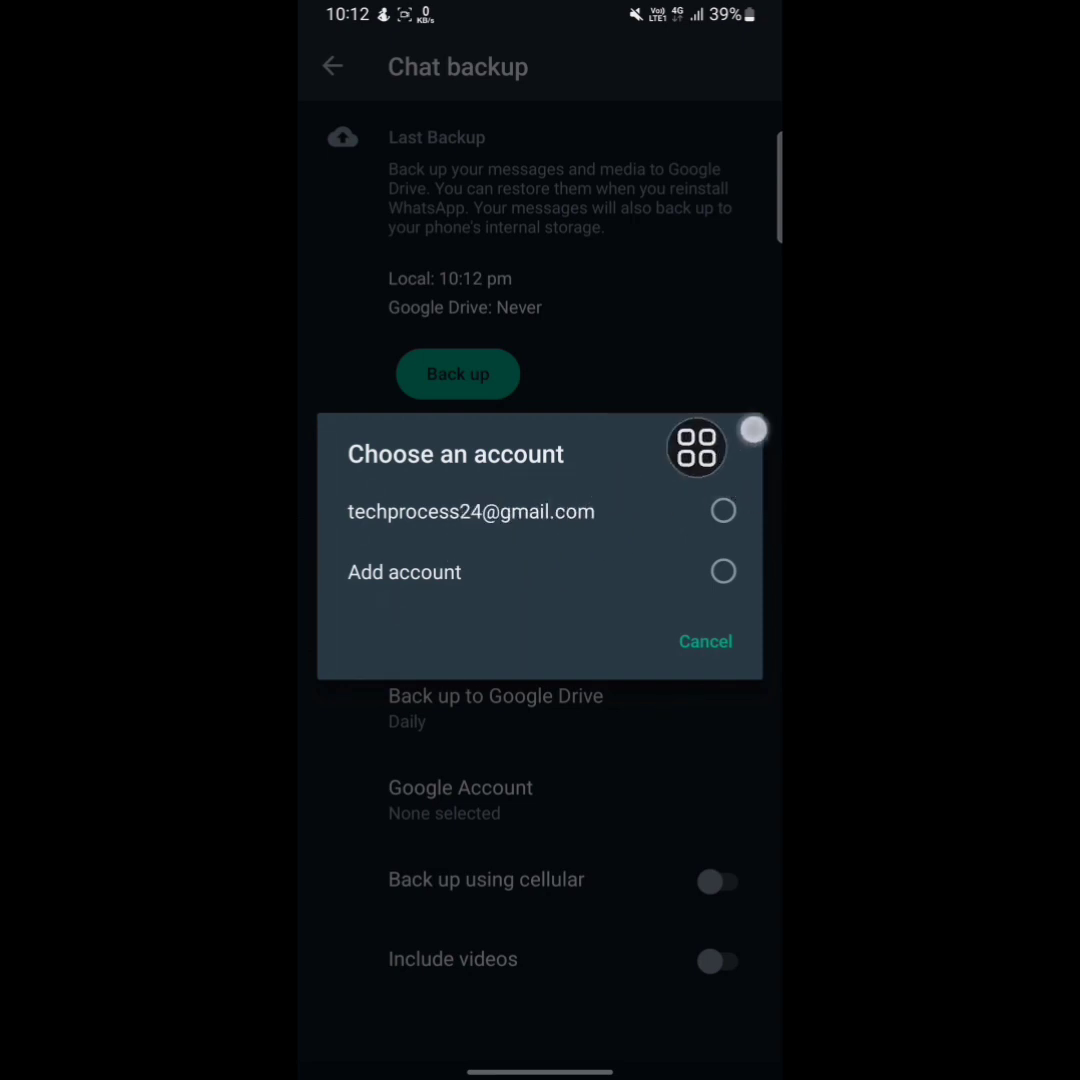
{"action": "left_click", "coordinate": [470, 511]}
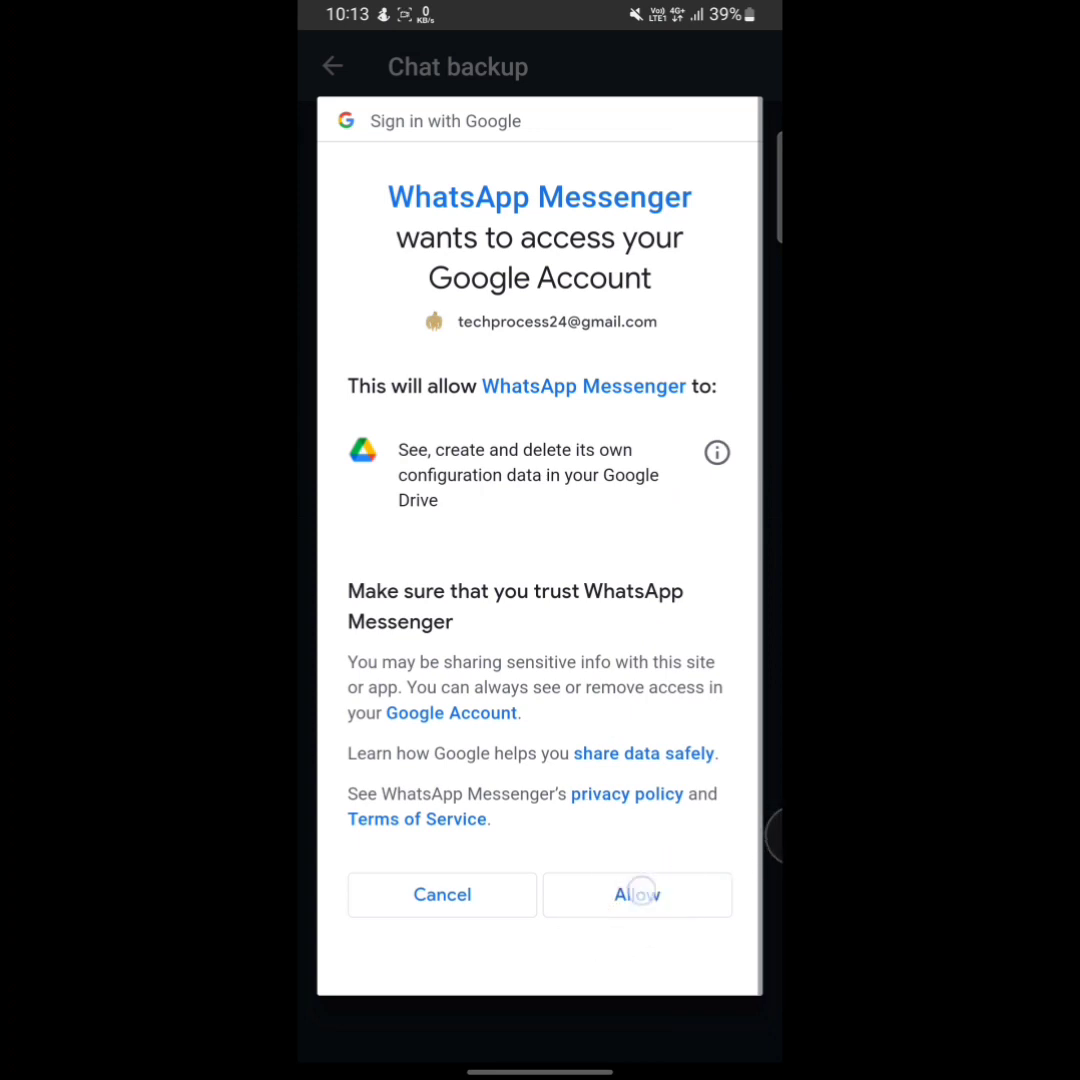
{"action": "left_click", "coordinate": [637, 894]}
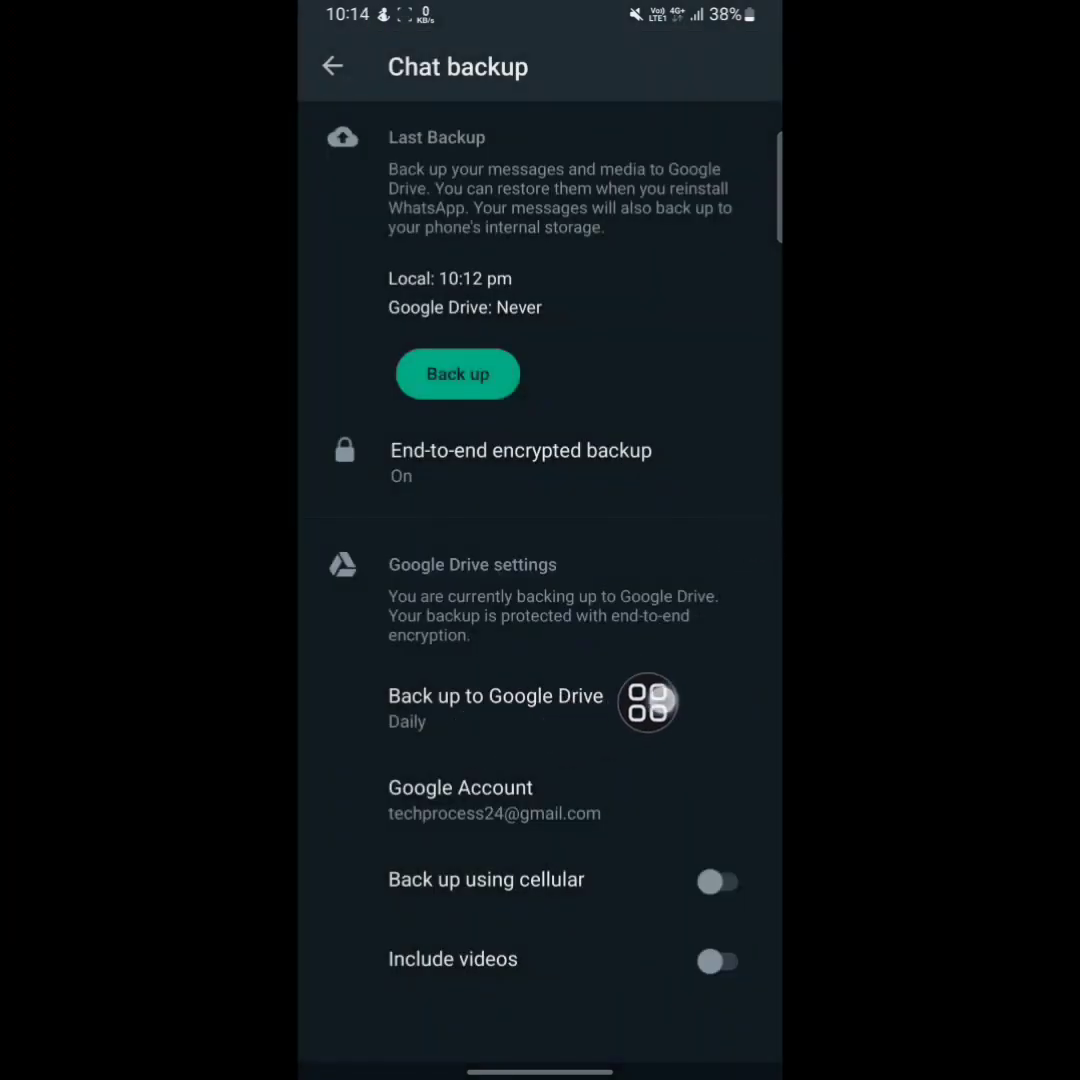
- Turn on Back up using cellular and Include videos
{"action": "left_click", "coordinate": [495, 696]}
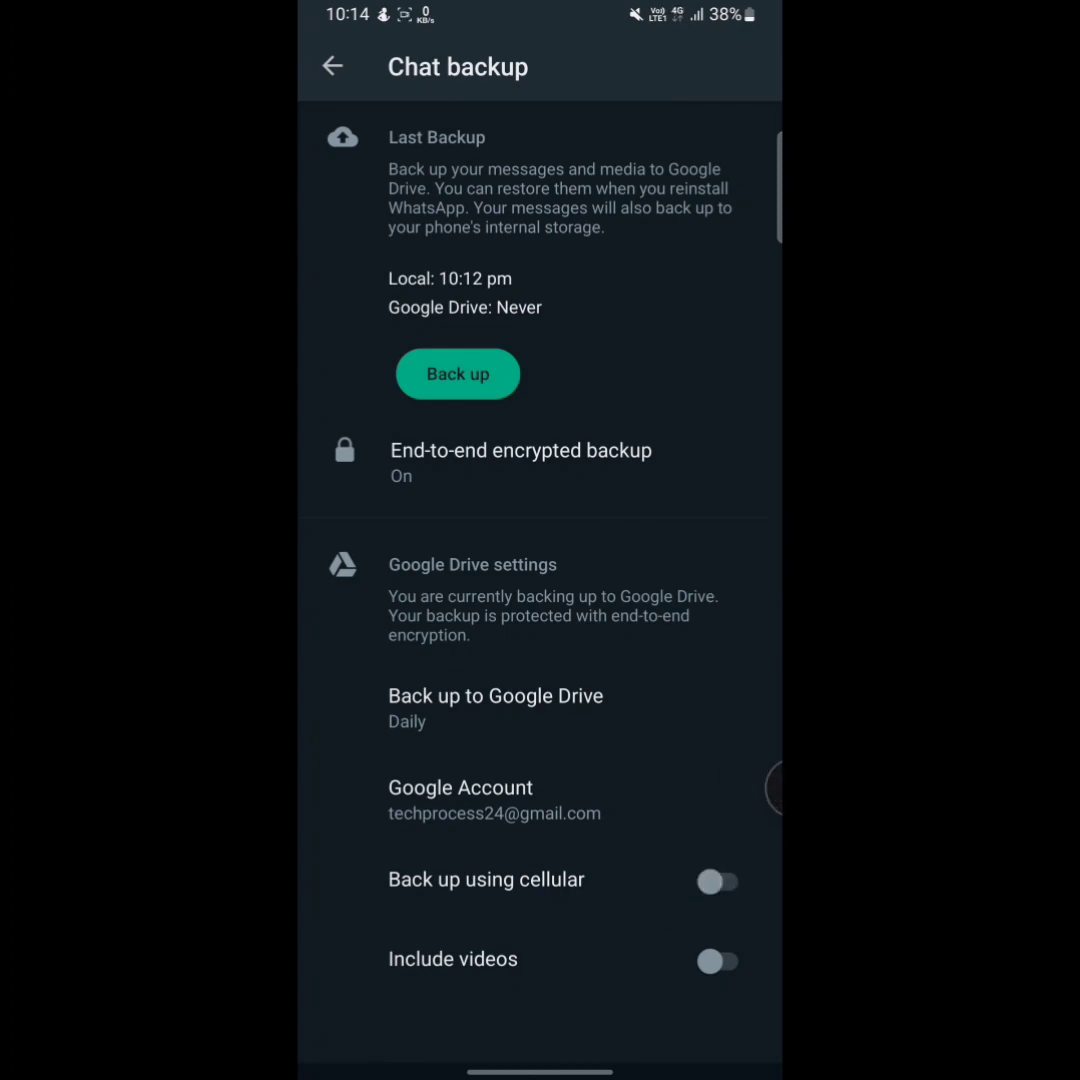
{"action": "left_click", "coordinate": [718, 881]}
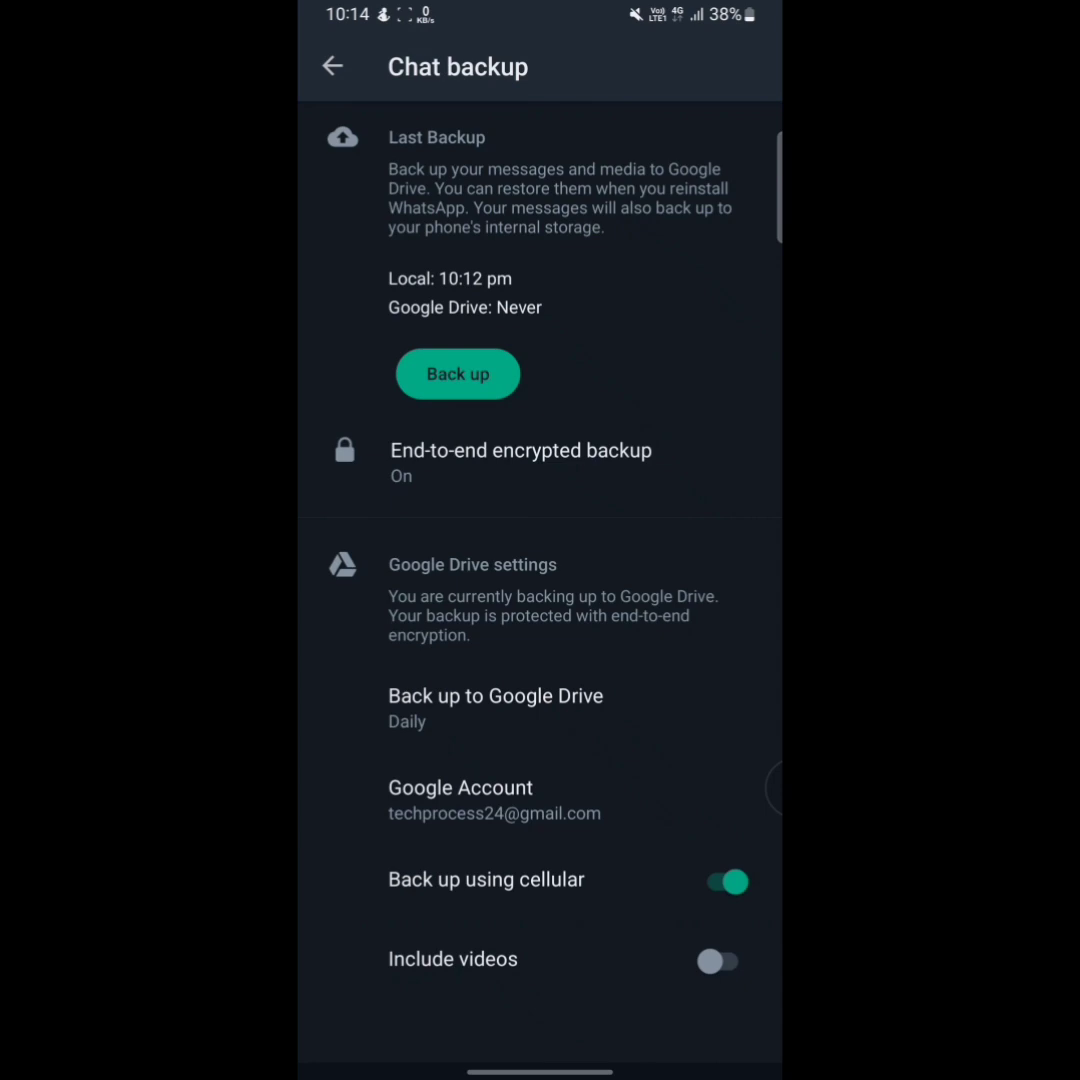
{"action": "left_click", "coordinate": [718, 961]}
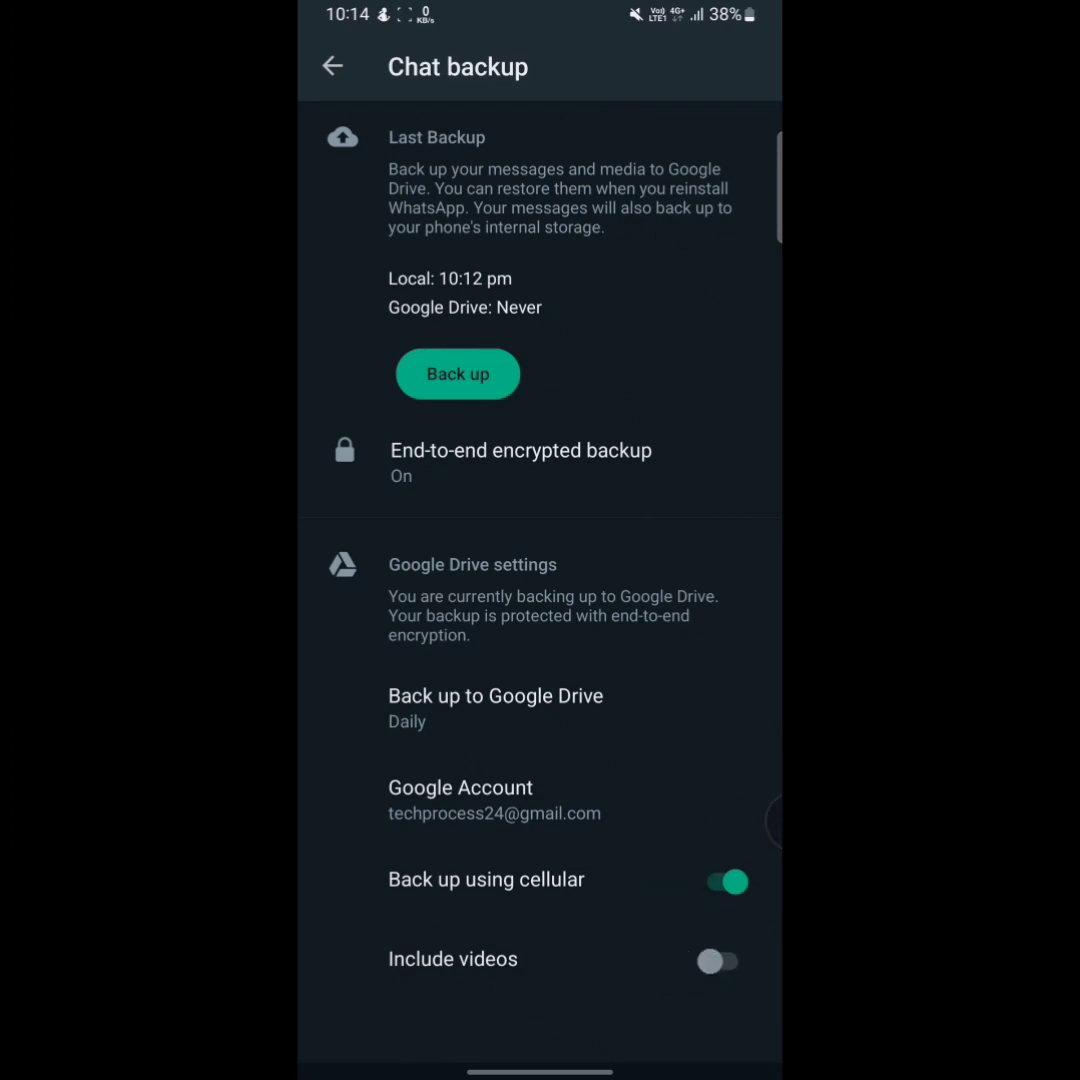
{"action": "left_click", "coordinate": [718, 961]}
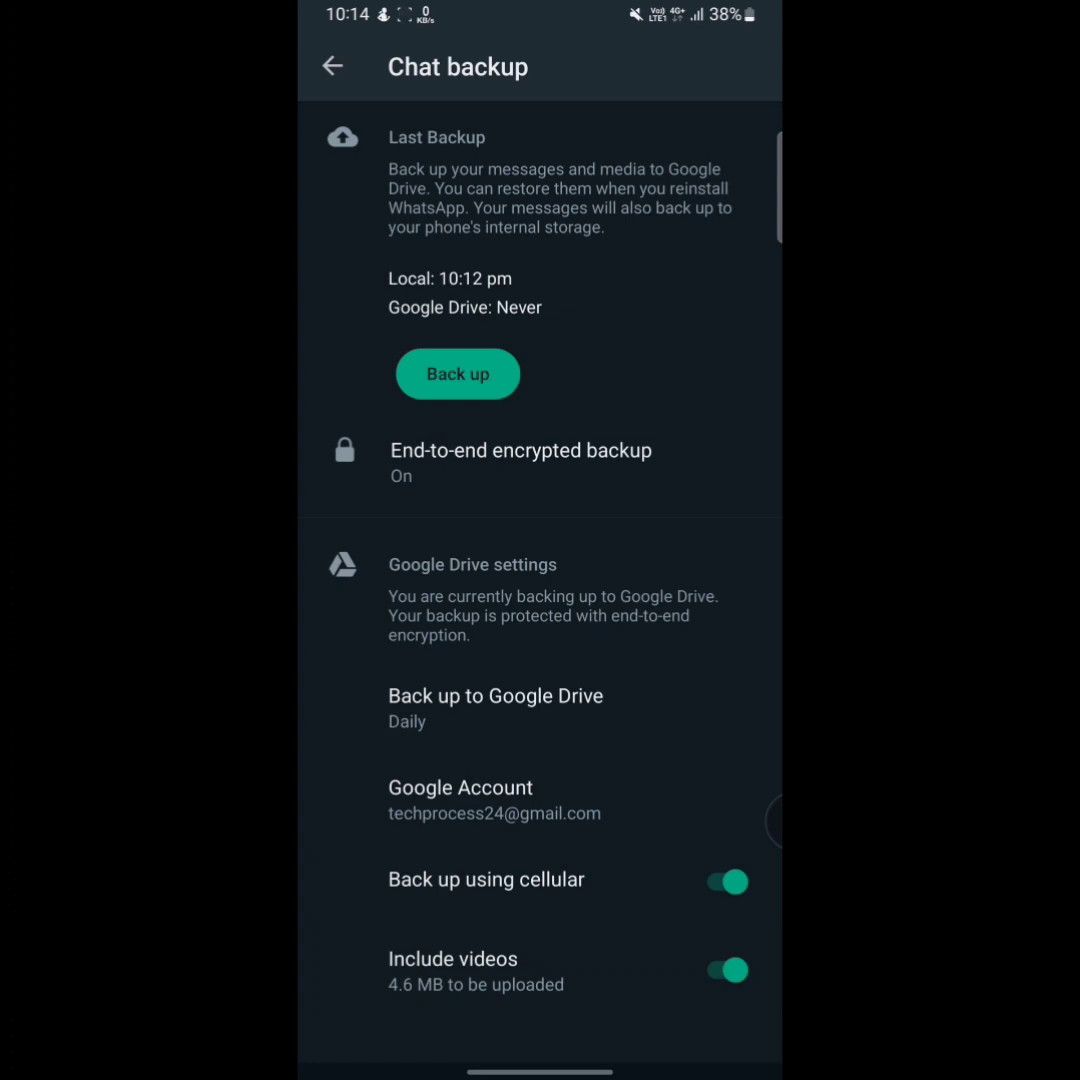
- Start the Google Drive backup now with Back up
{"action": "left_click", "coordinate": [457, 374]}
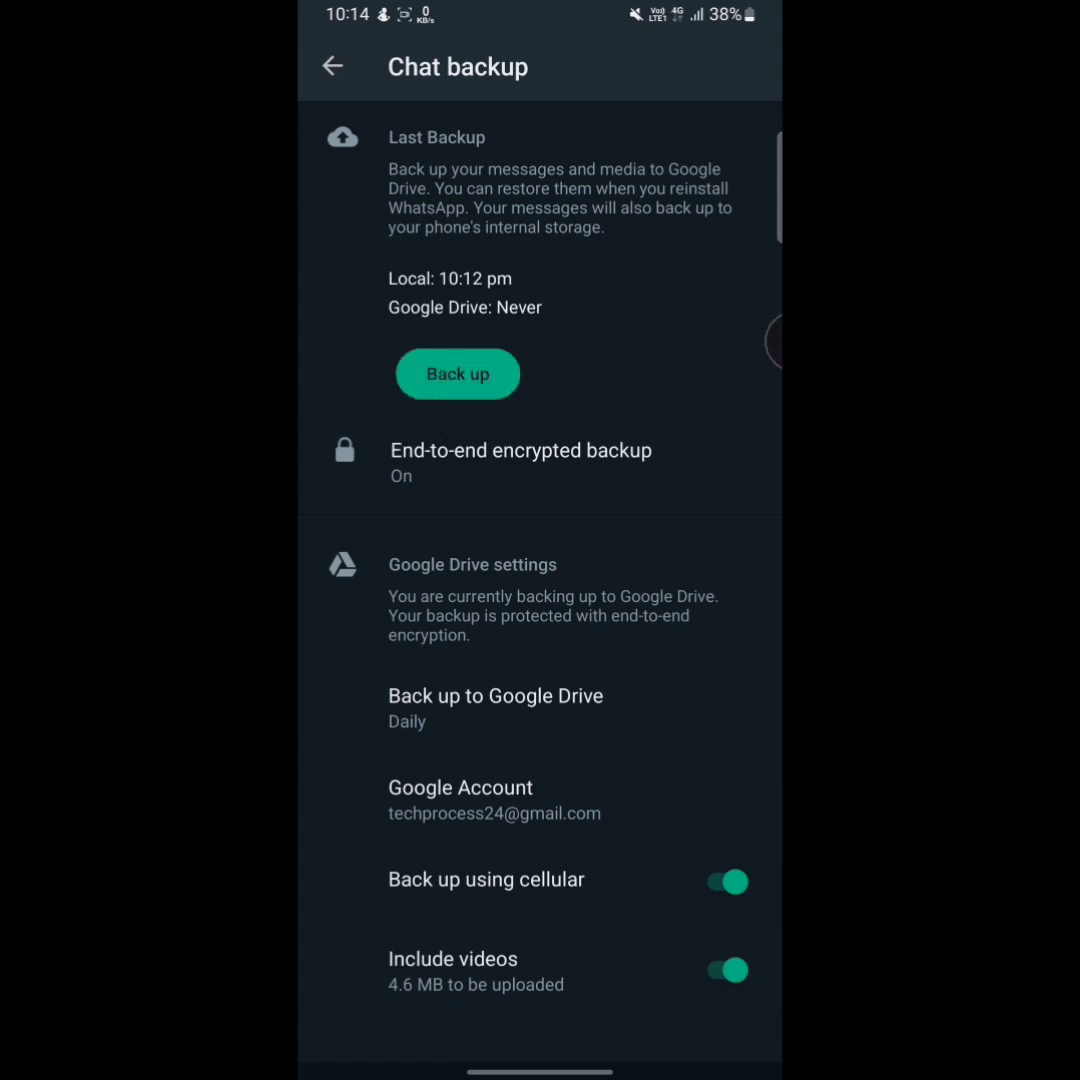
{"action": "left_click", "coordinate": [457, 373]}
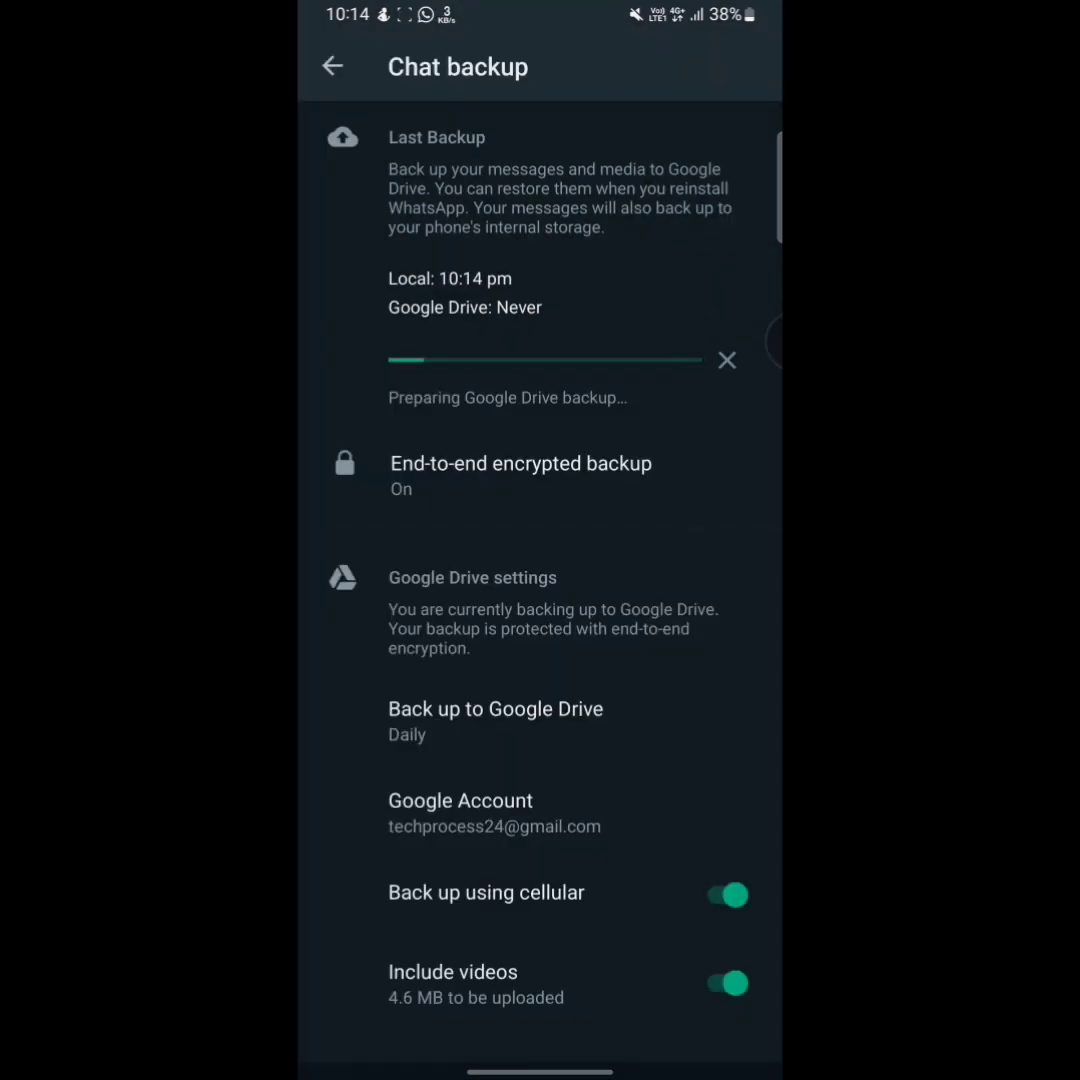